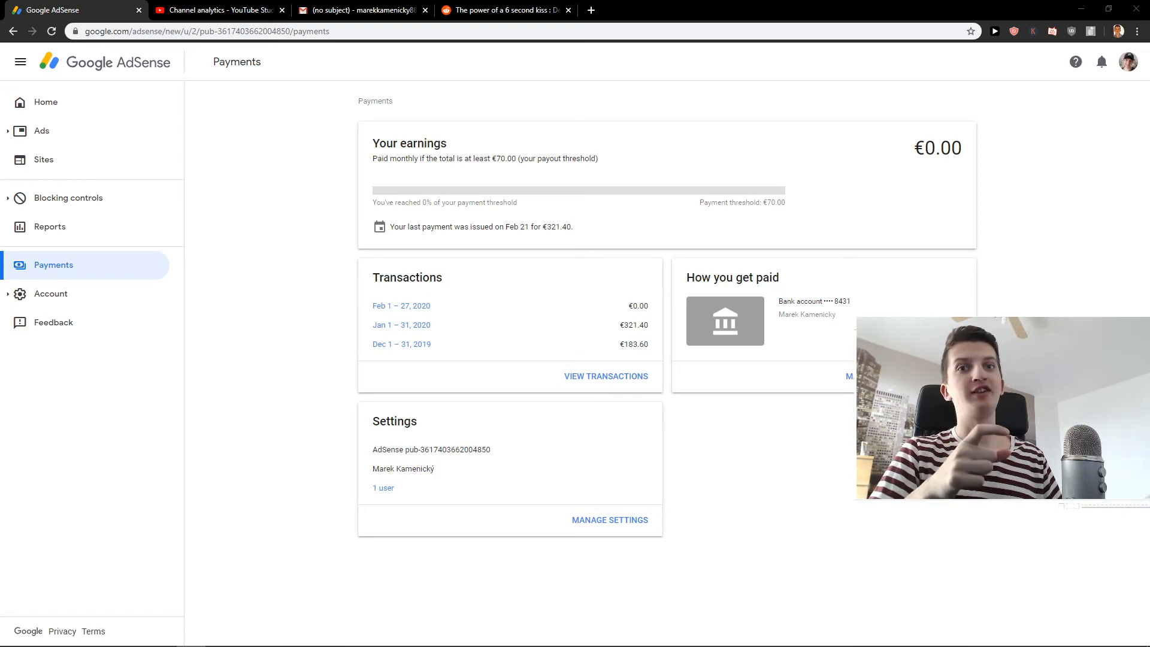
mouse_move(199, 230)
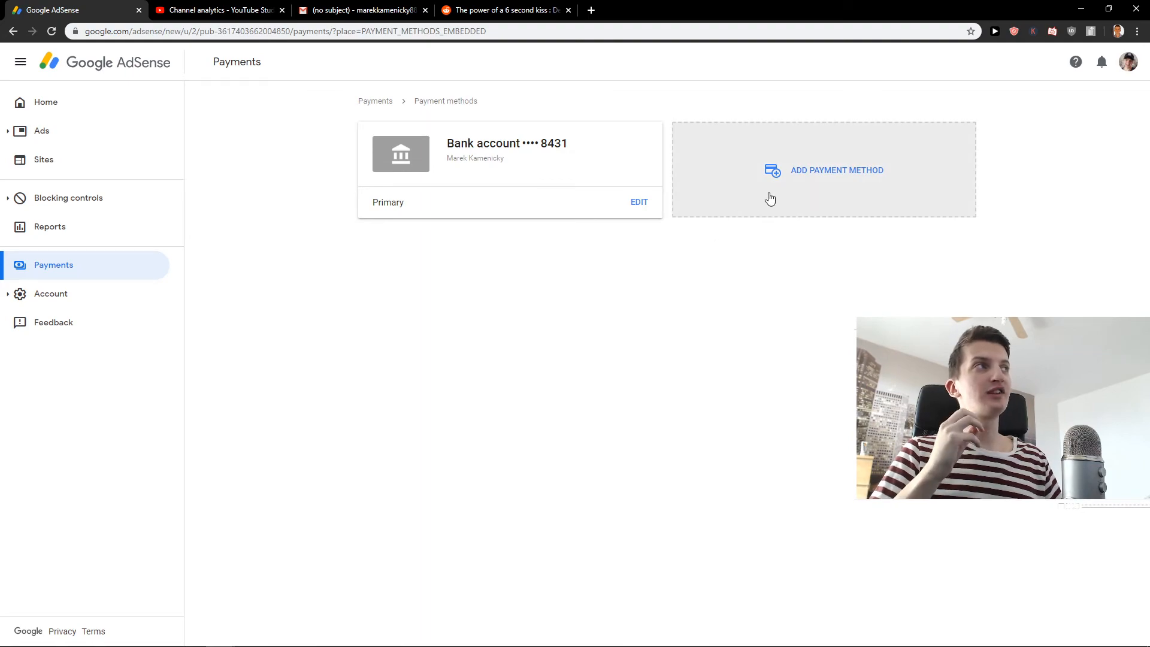
Start a new bank account payment method, leaving Name, IBAN and SWIFT BIC empty and flagged required.
click(837, 169)
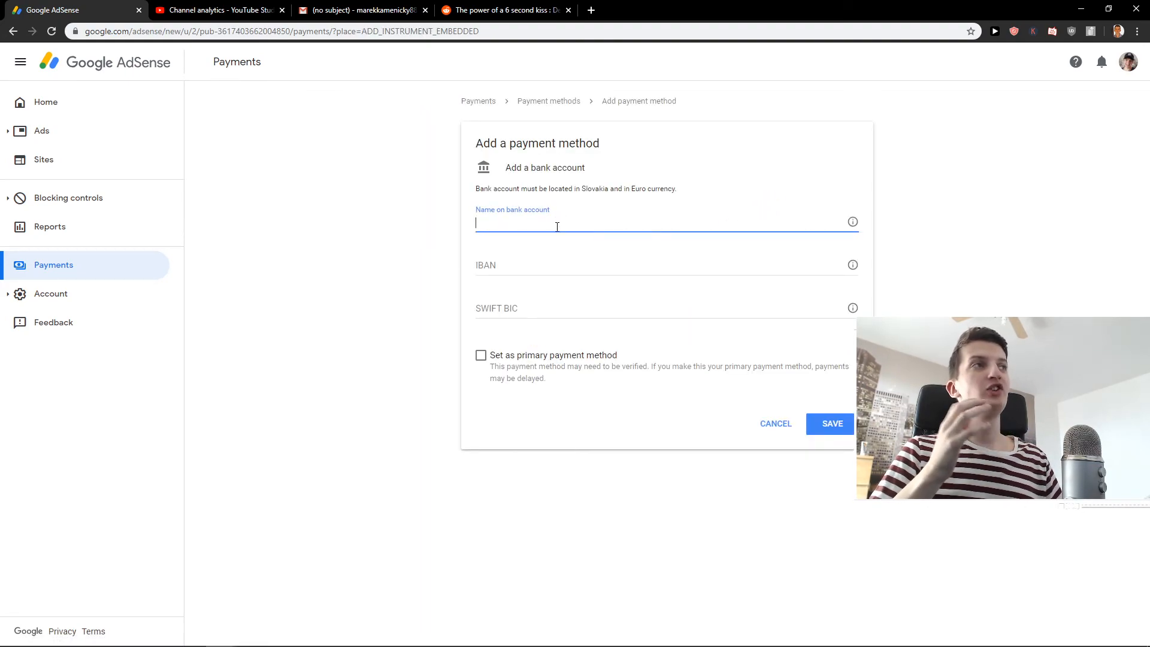
click(608, 264)
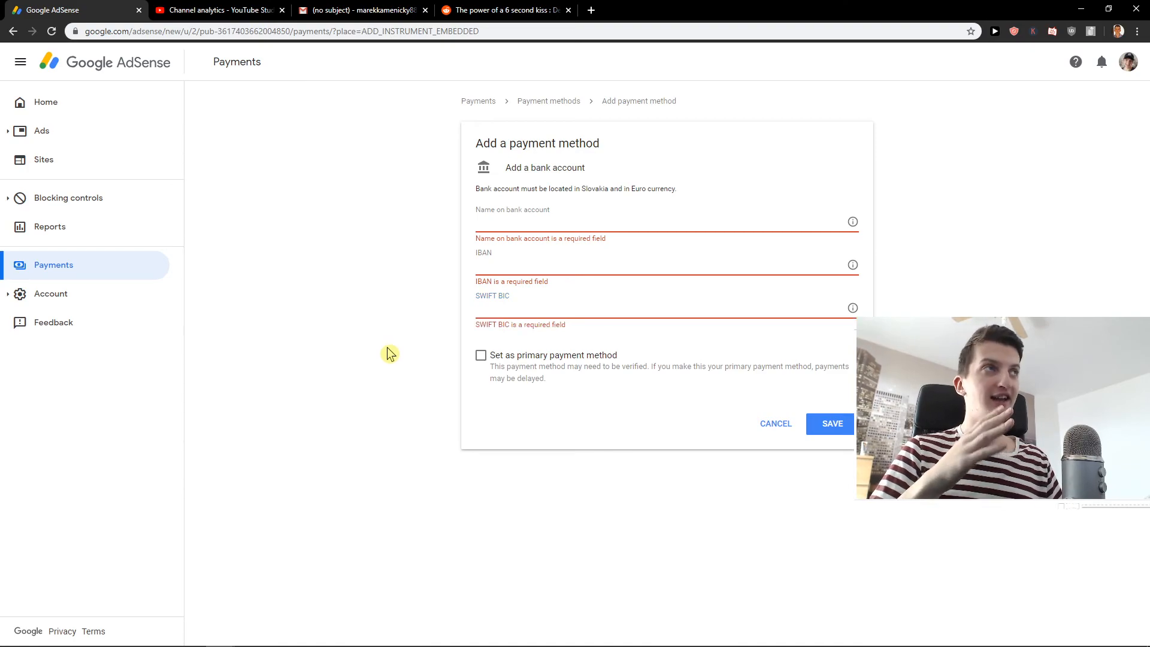
mouse_move(398, 335)
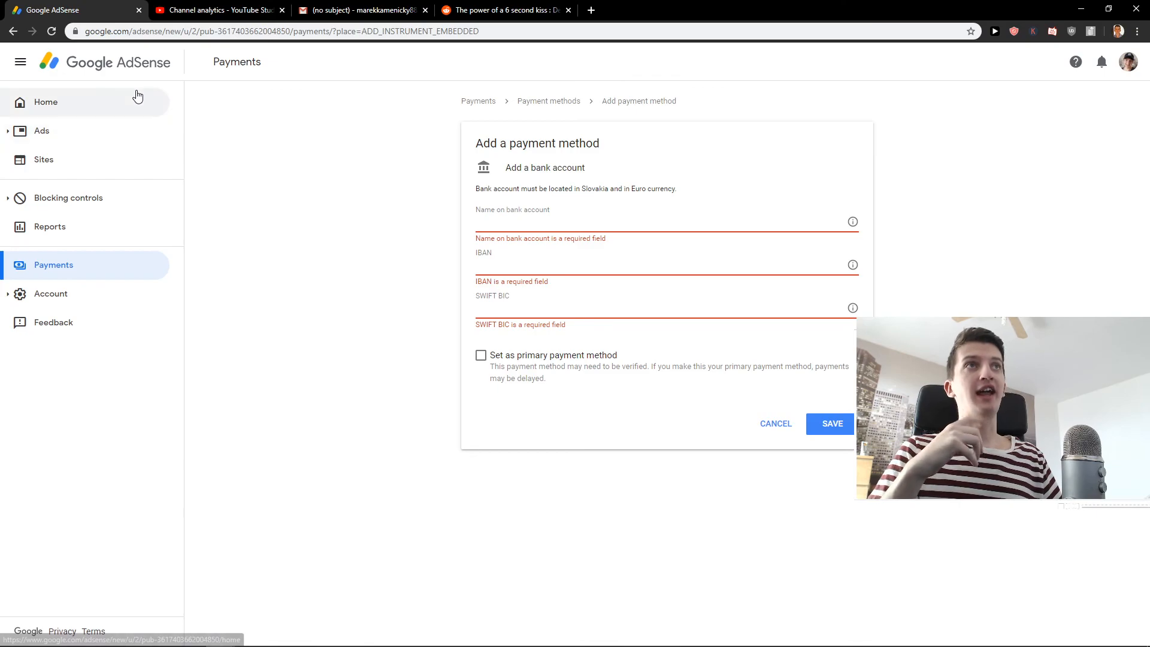
Go to the Home overview, abandoning the unsaved bank account form.
click(46, 102)
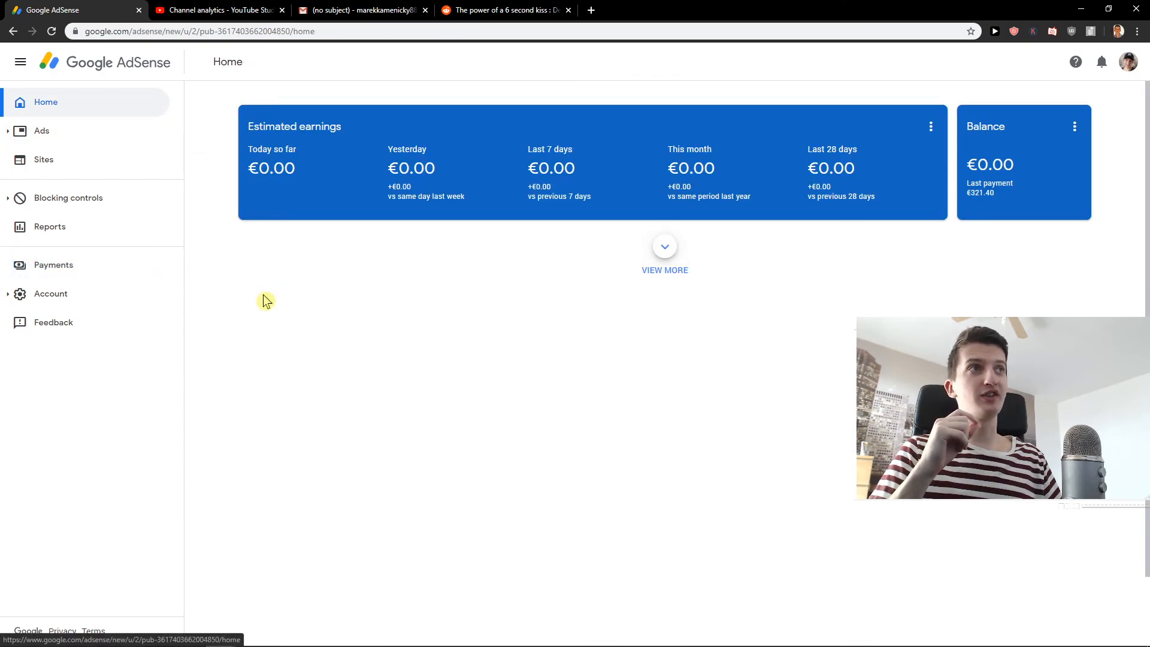
mouse_move(294, 315)
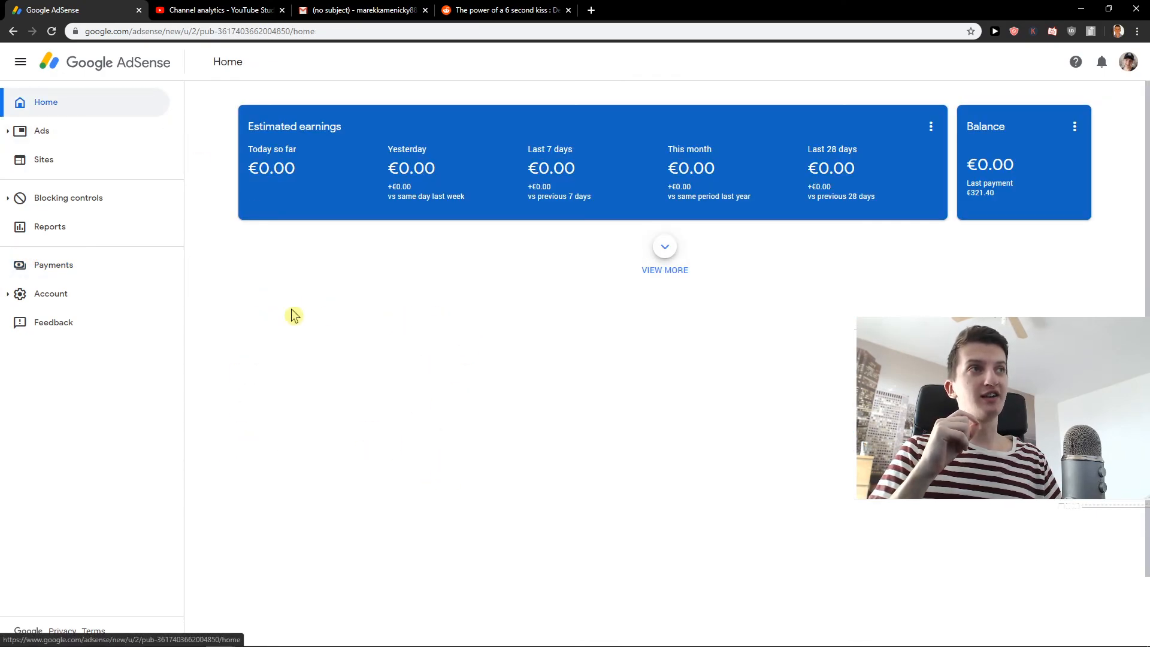
mouse_move(244, 393)
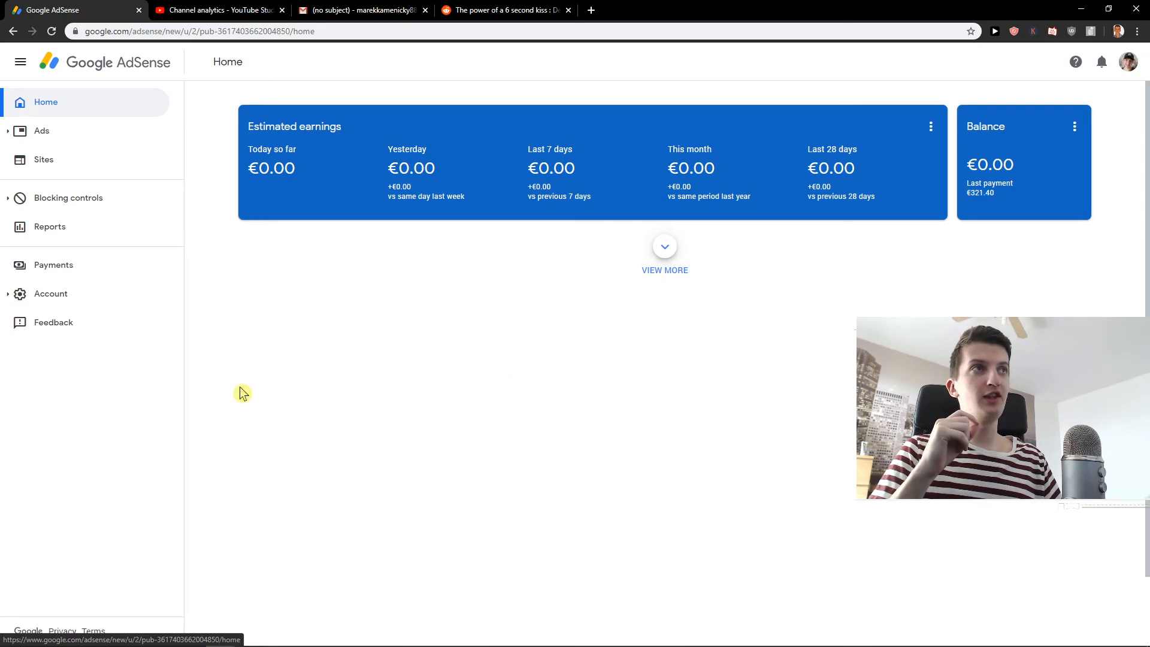
mouse_move(394, 308)
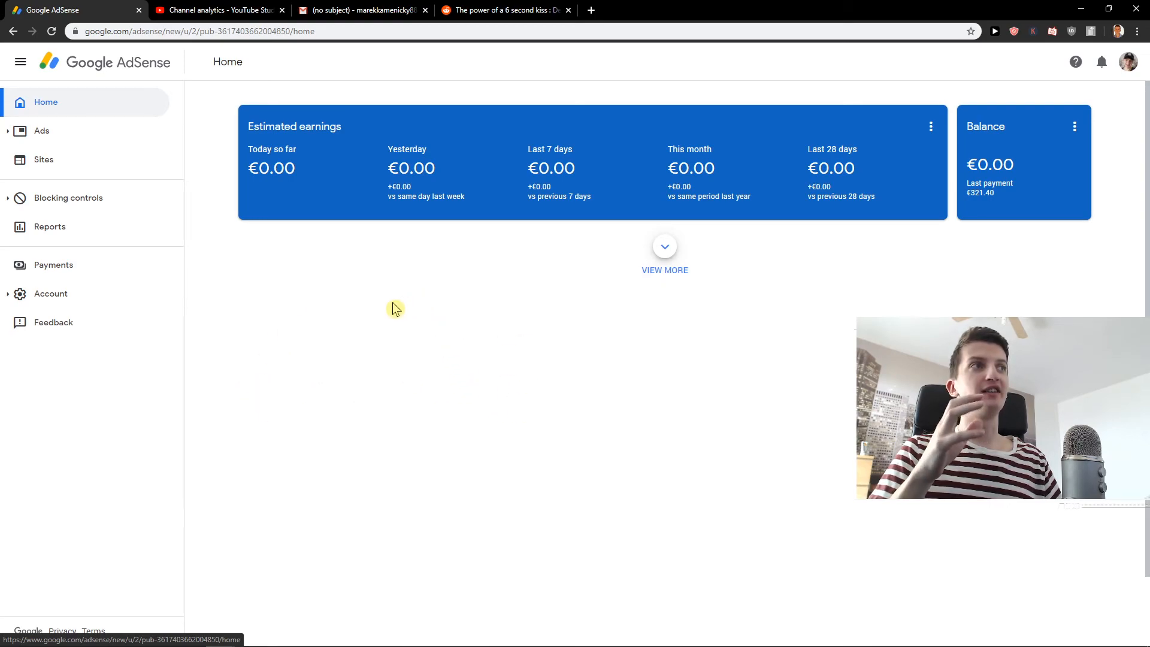
mouse_move(315, 339)
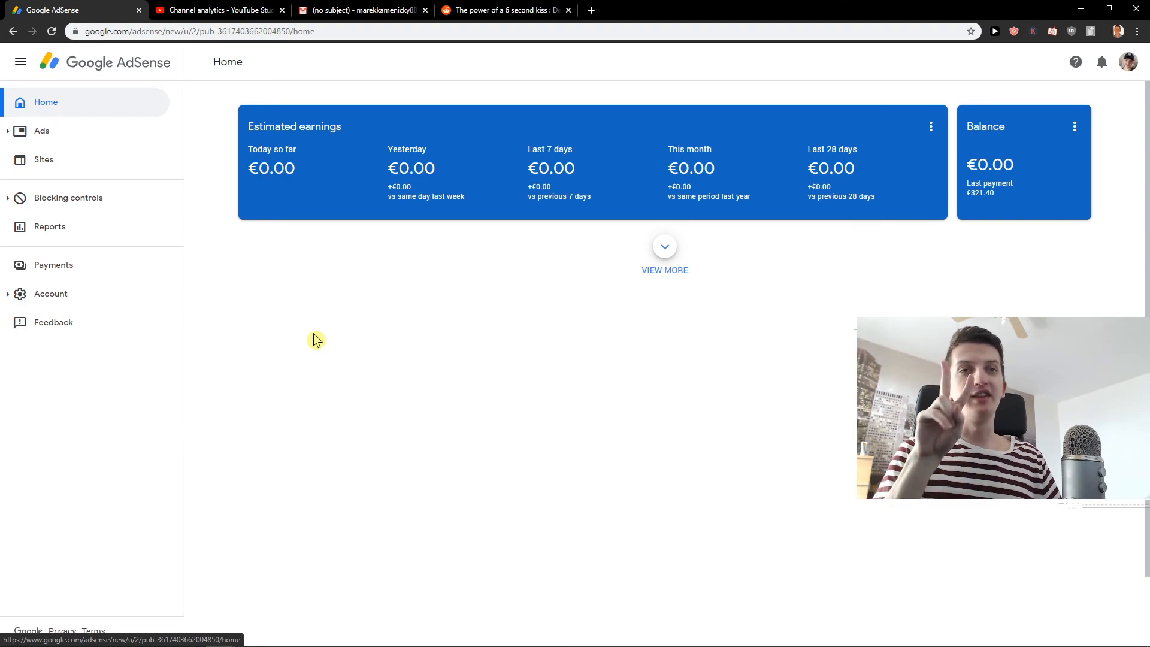
Review the €0.00 earnings against the €70.00 threshold on Payments, then go to Manage settings.
click(53, 265)
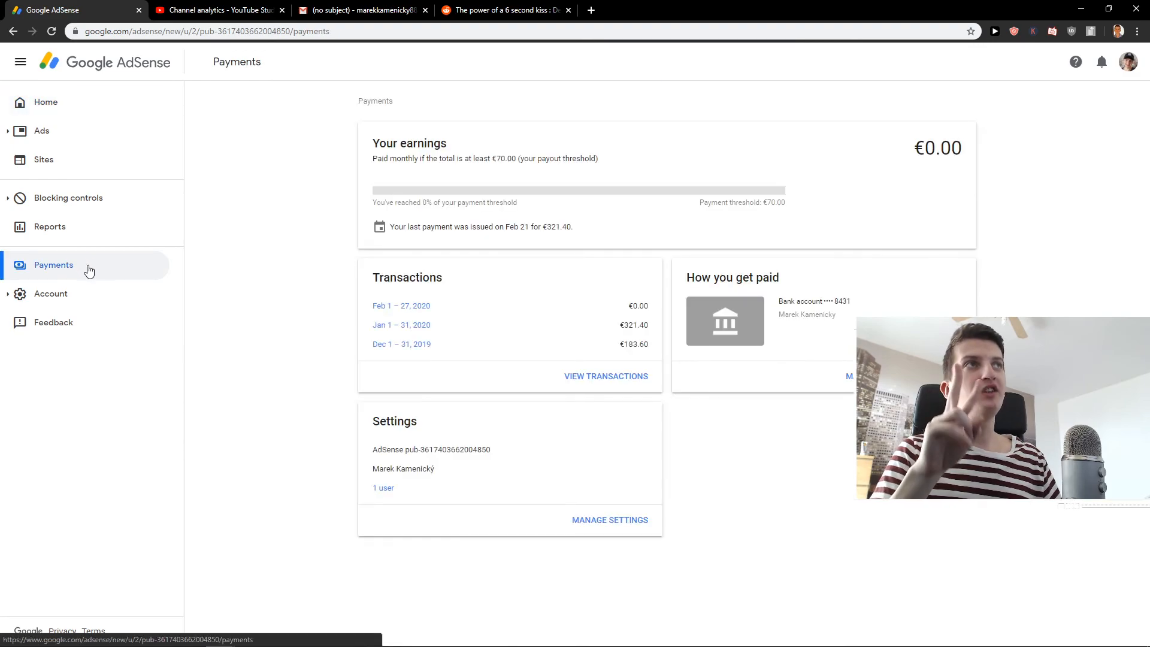
double_click(937, 148)
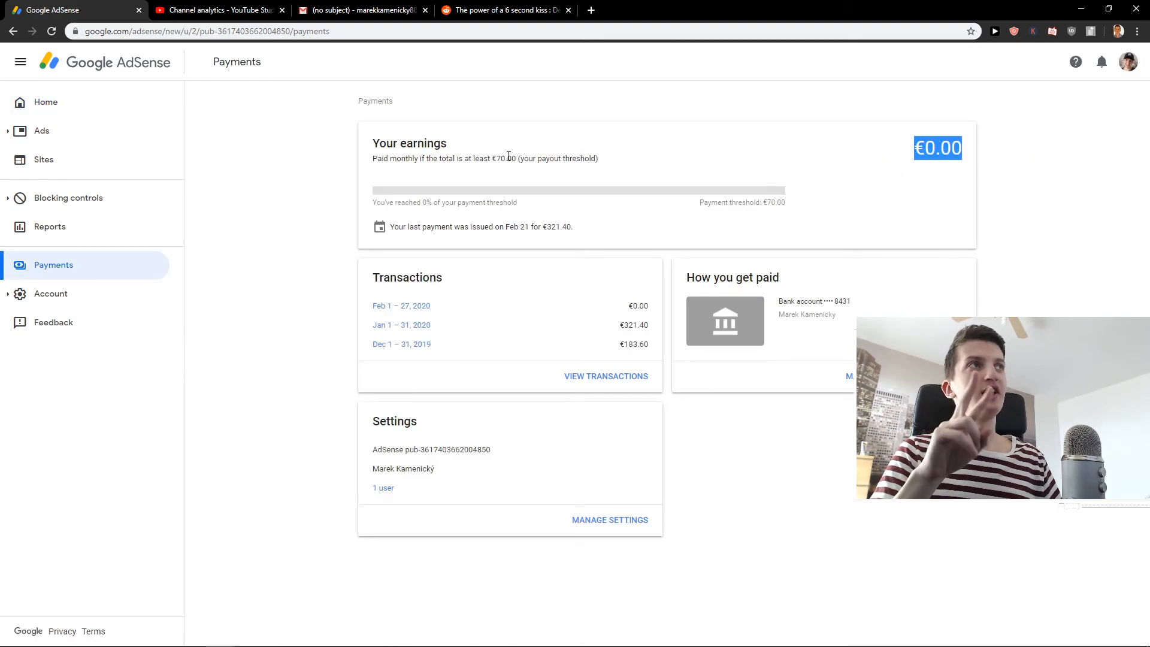
mouse_move(761, 203)
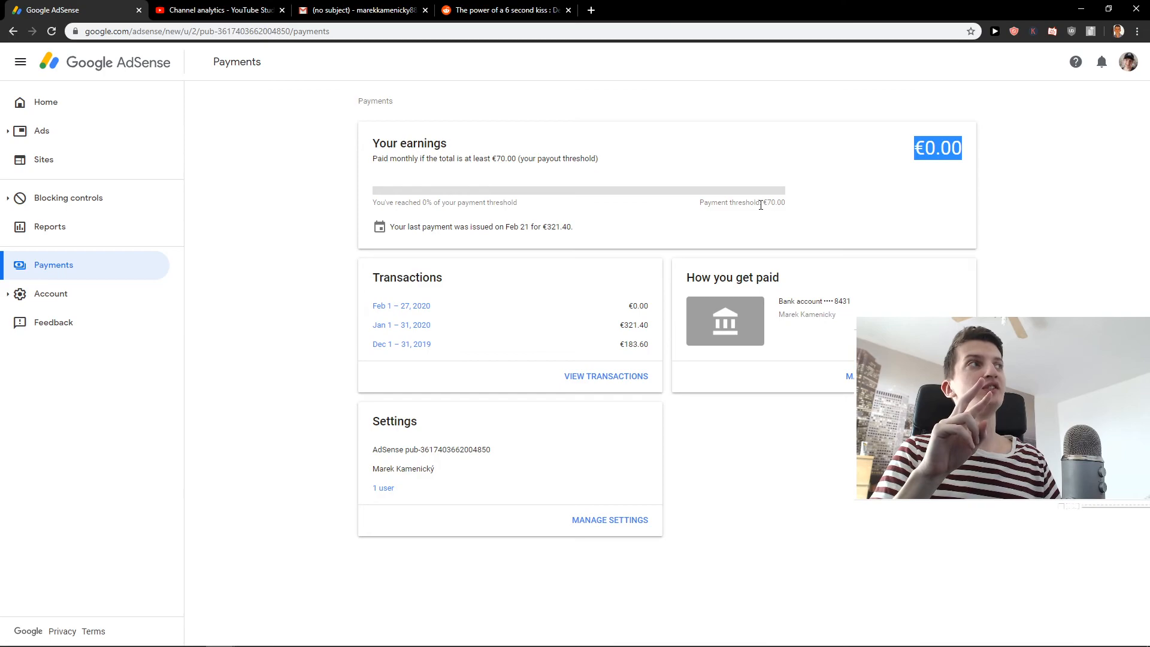
double_click(773, 203)
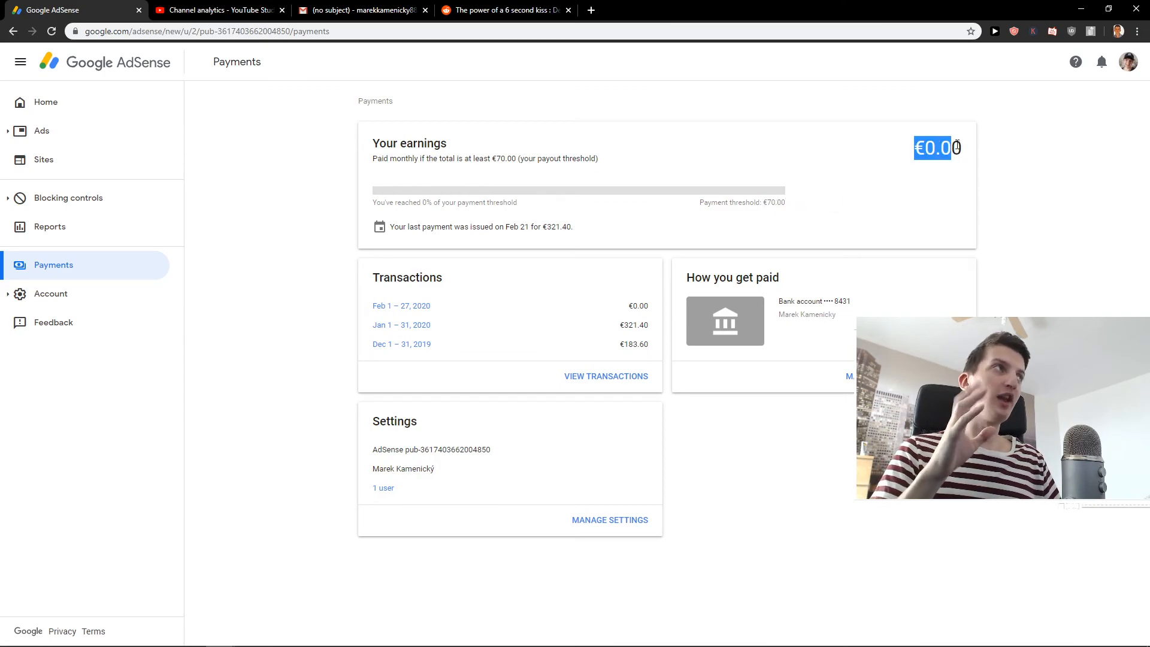
mouse_move(820, 220)
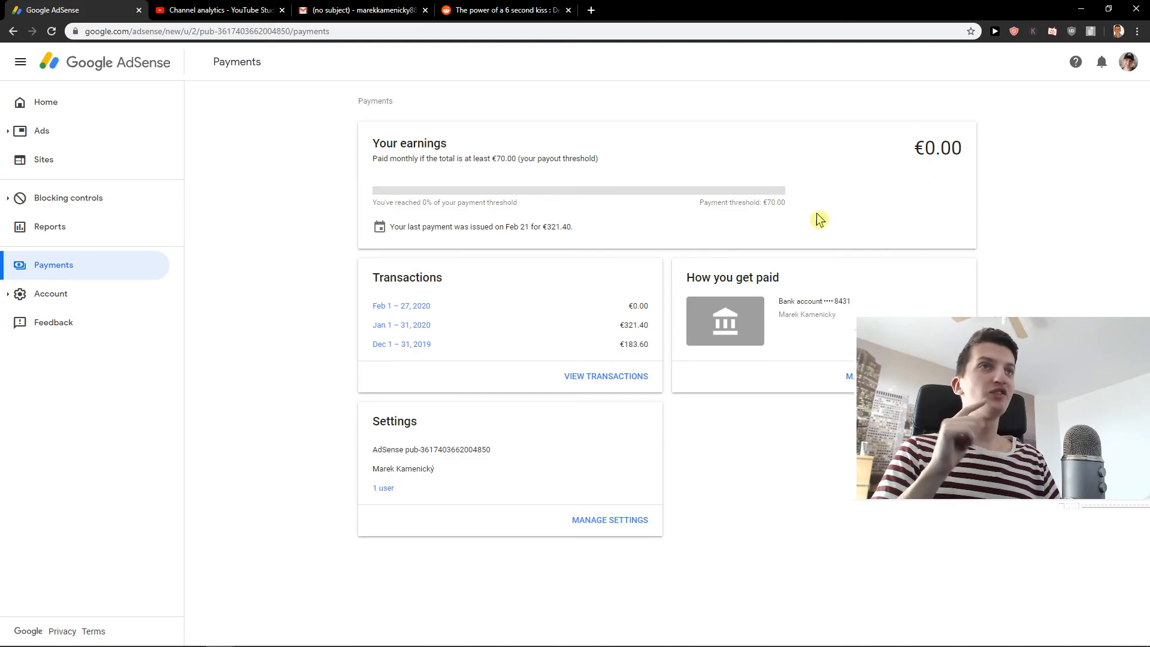
click(609, 520)
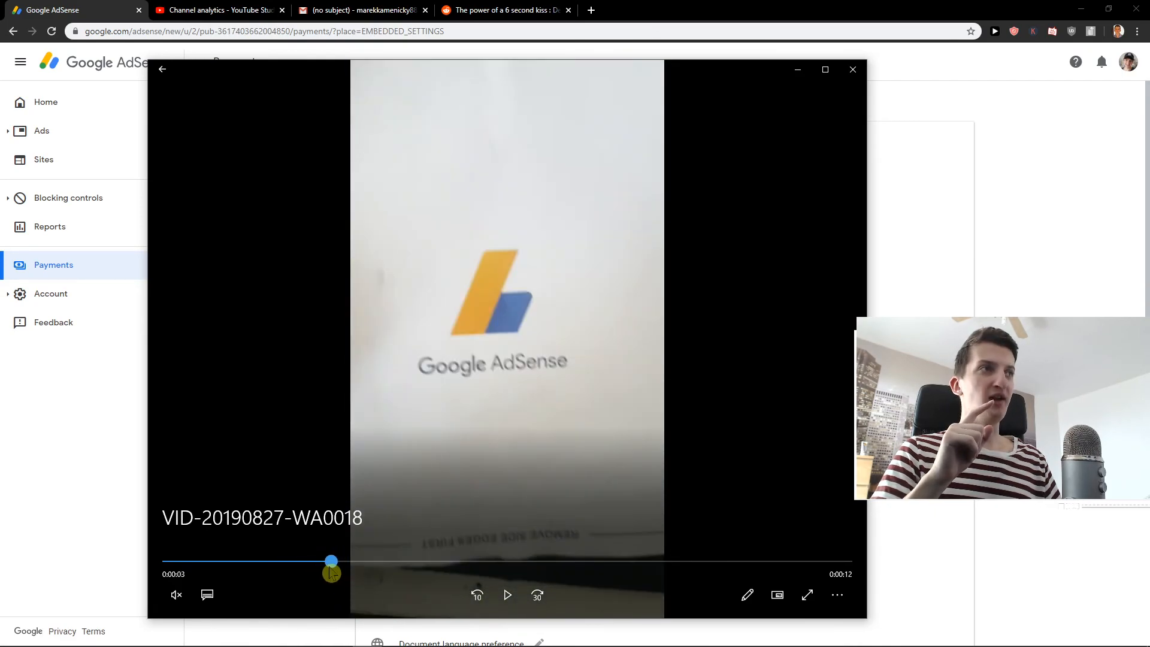
Scrub through the VID-20190827-WA0018 envelope clip and close it to return to payments settings.
click(507, 595)
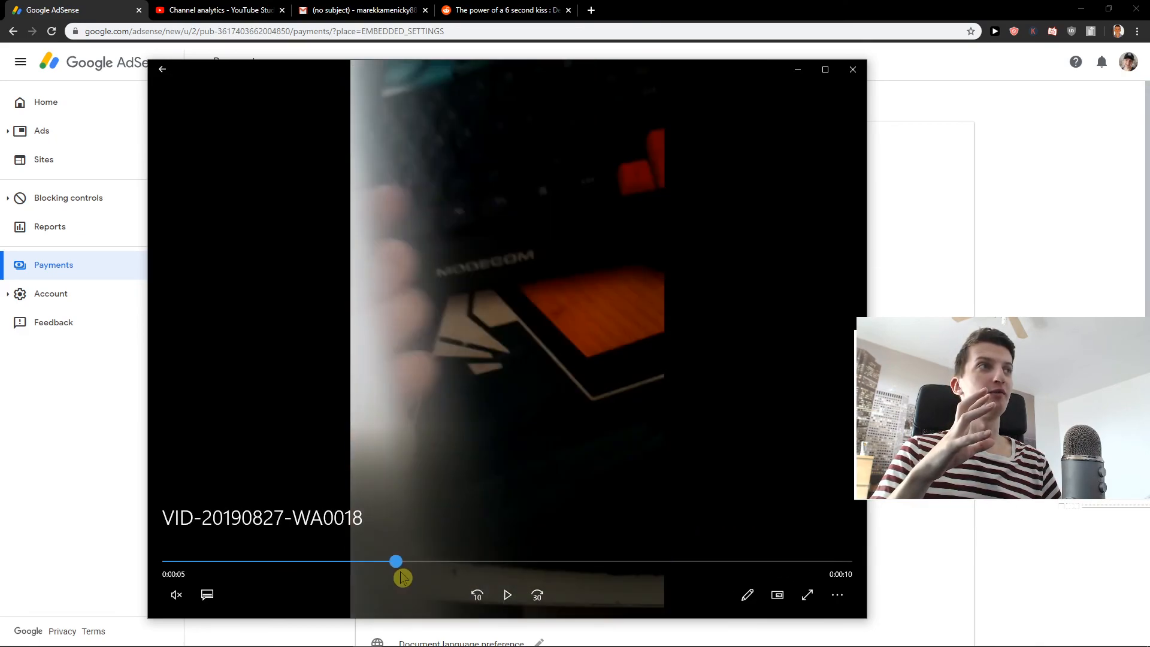
click(852, 69)
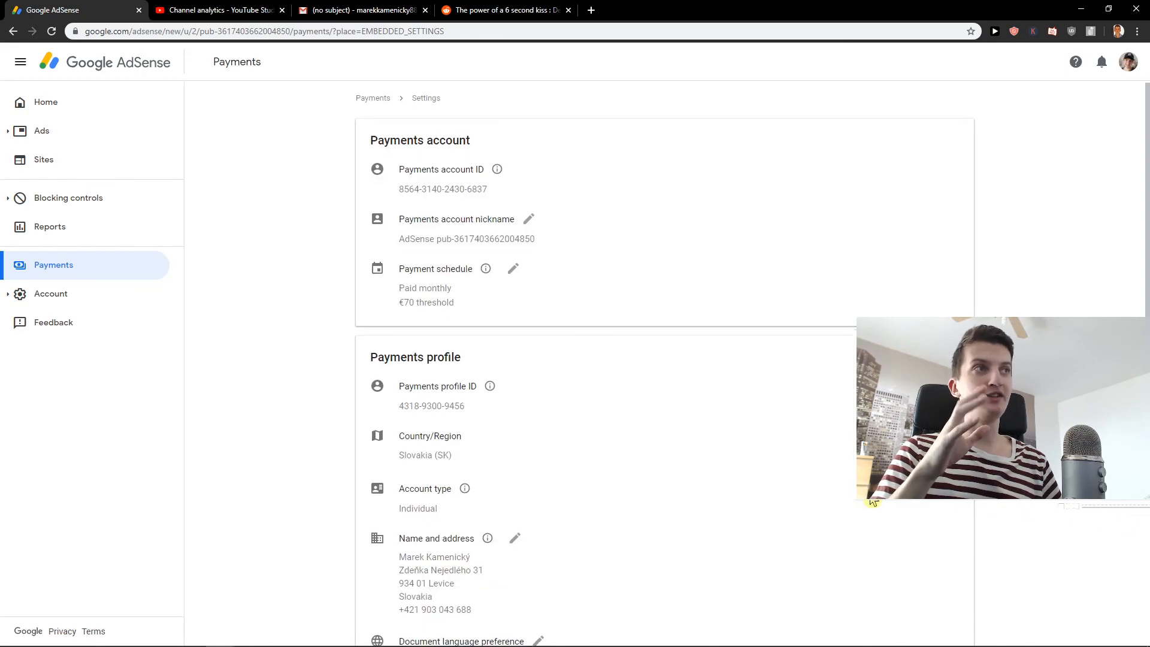
Scroll through the payments account, schedule, profile details and payments users sections.
scroll(down, 3)
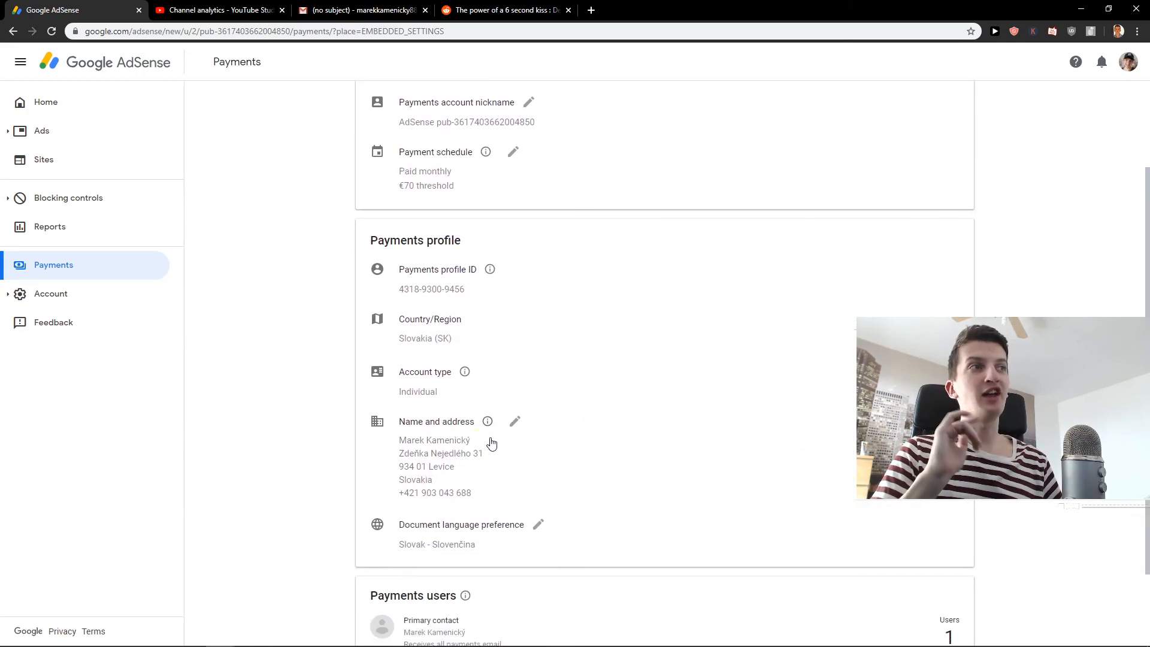
mouse_move(504, 445)
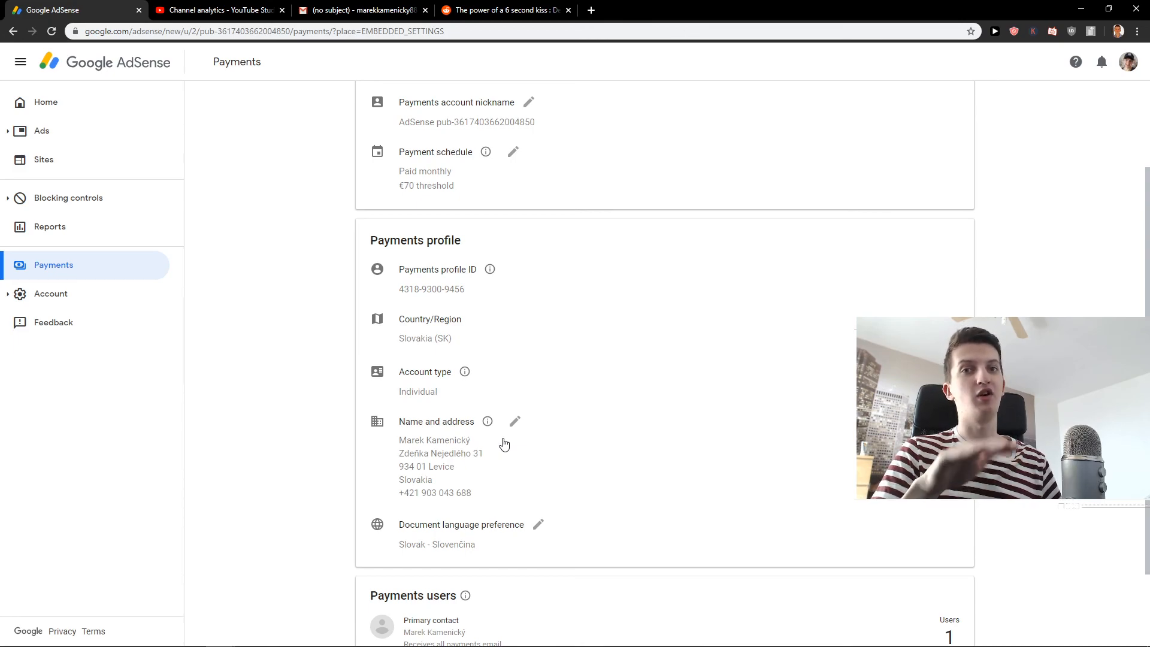
mouse_move(522, 440)
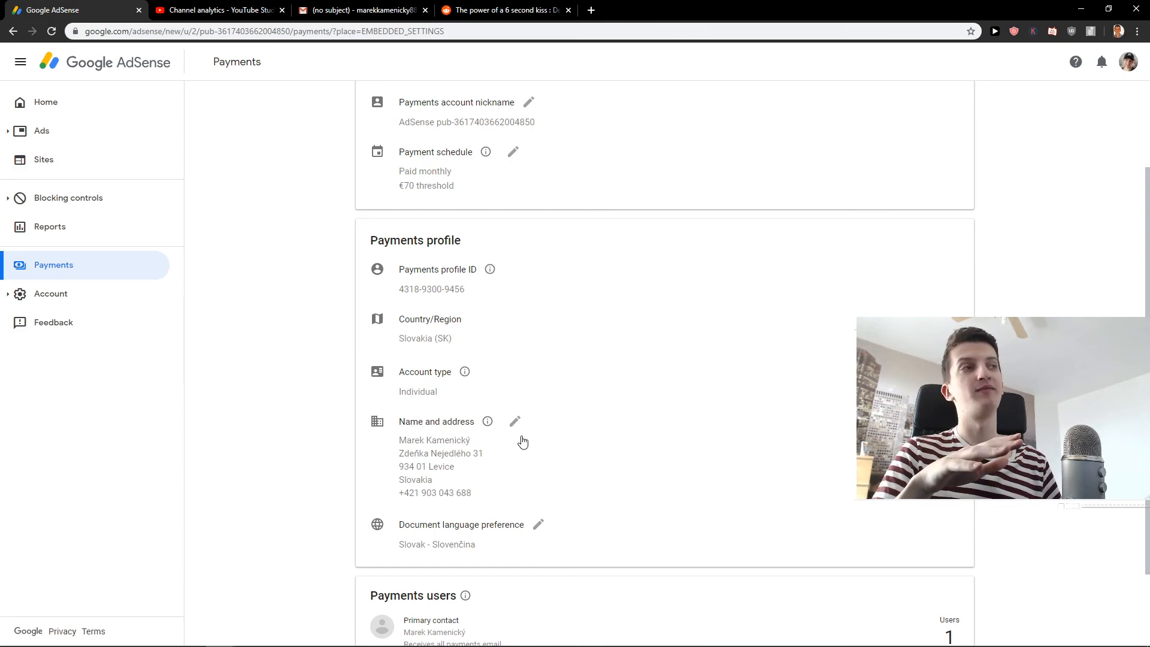
scroll(down, 3)
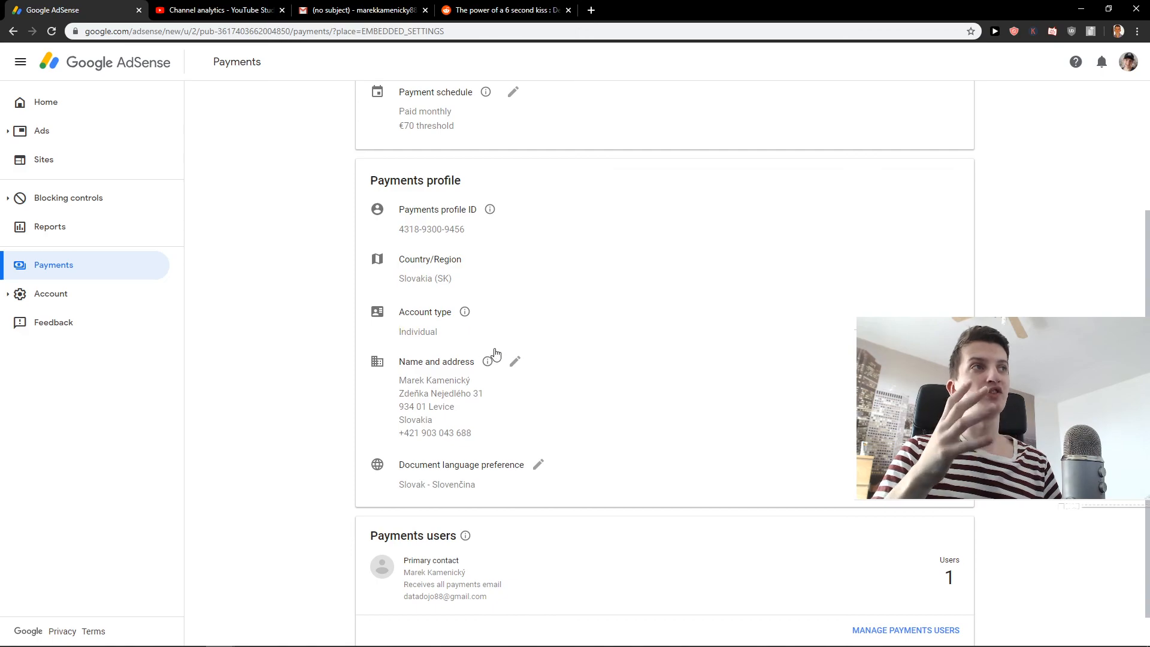
scroll(up, 3)
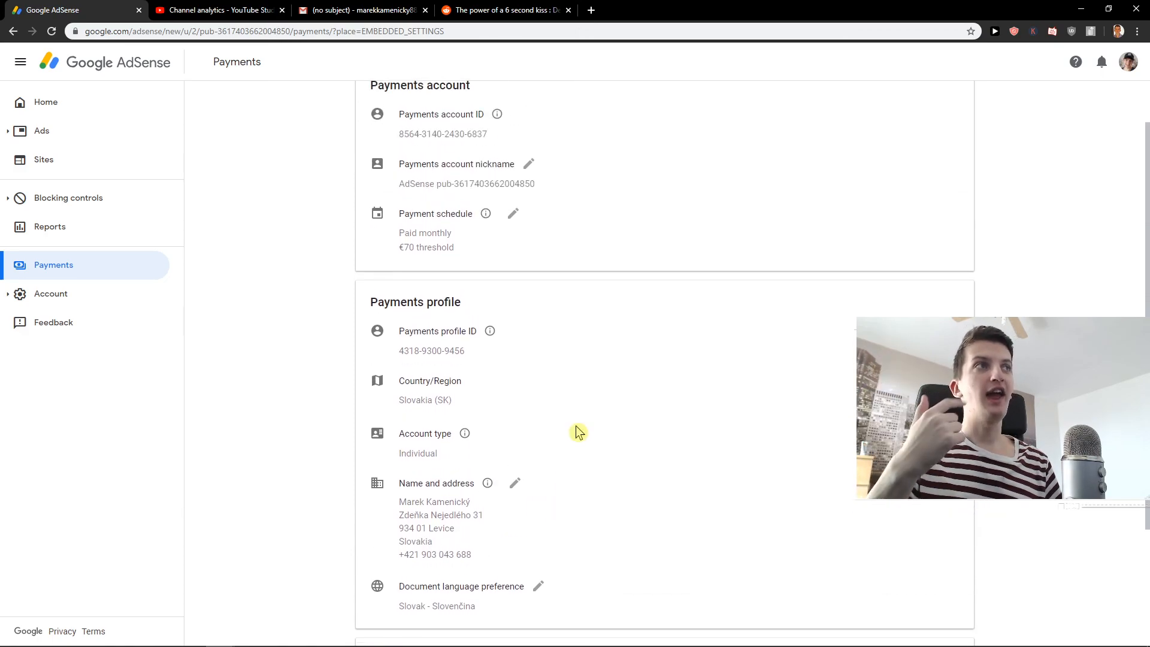
Return to Home showing €0.00 balance and last payment €321.40.
click(45, 102)
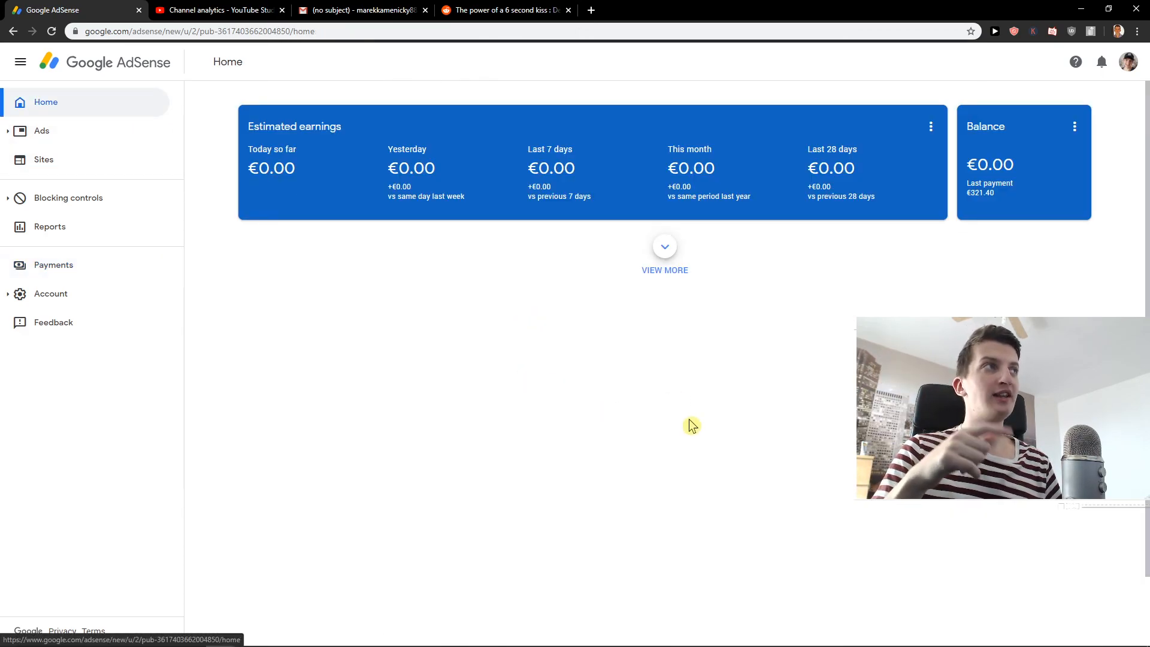
mouse_move(789, 427)
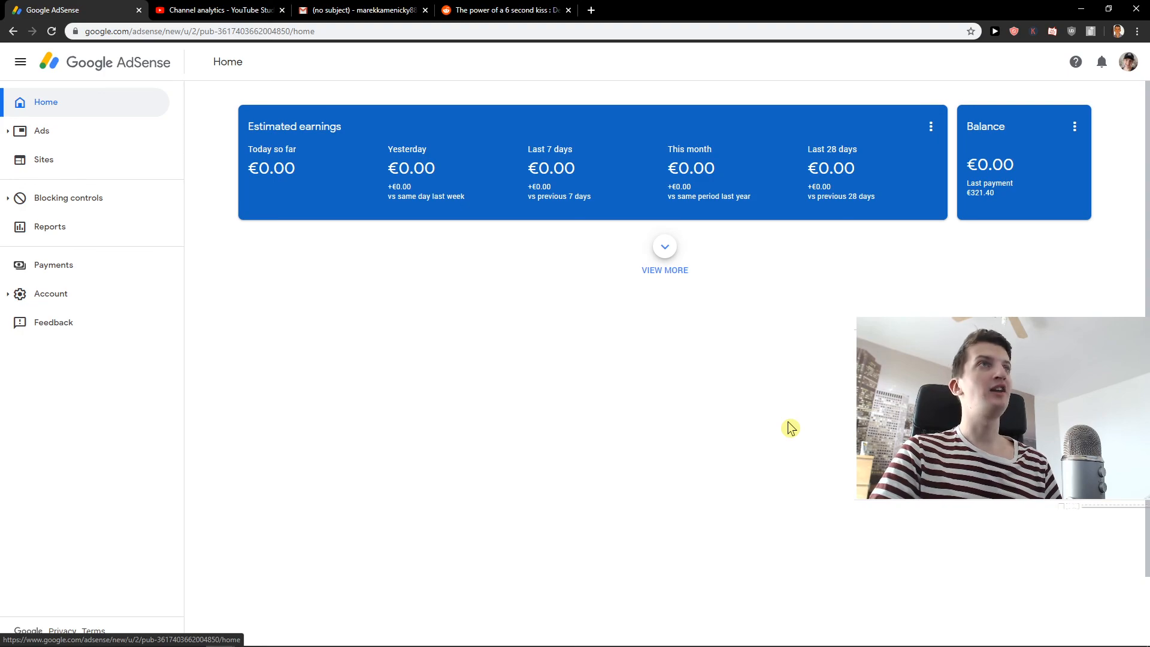
mouse_move(779, 423)
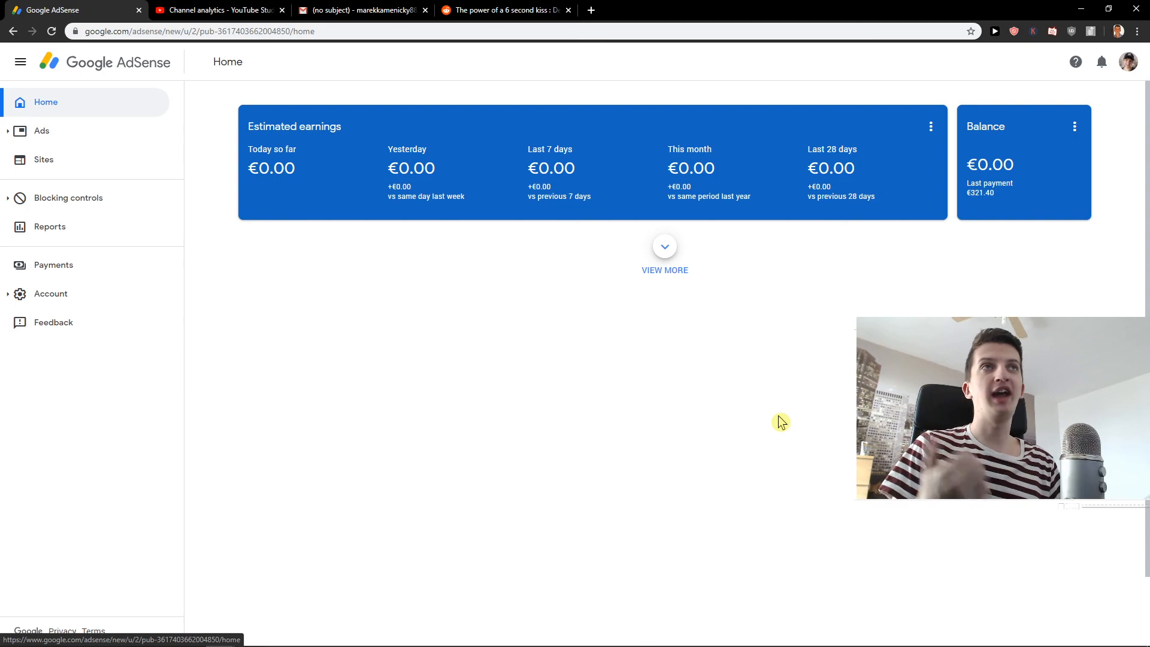
mouse_move(358, 379)
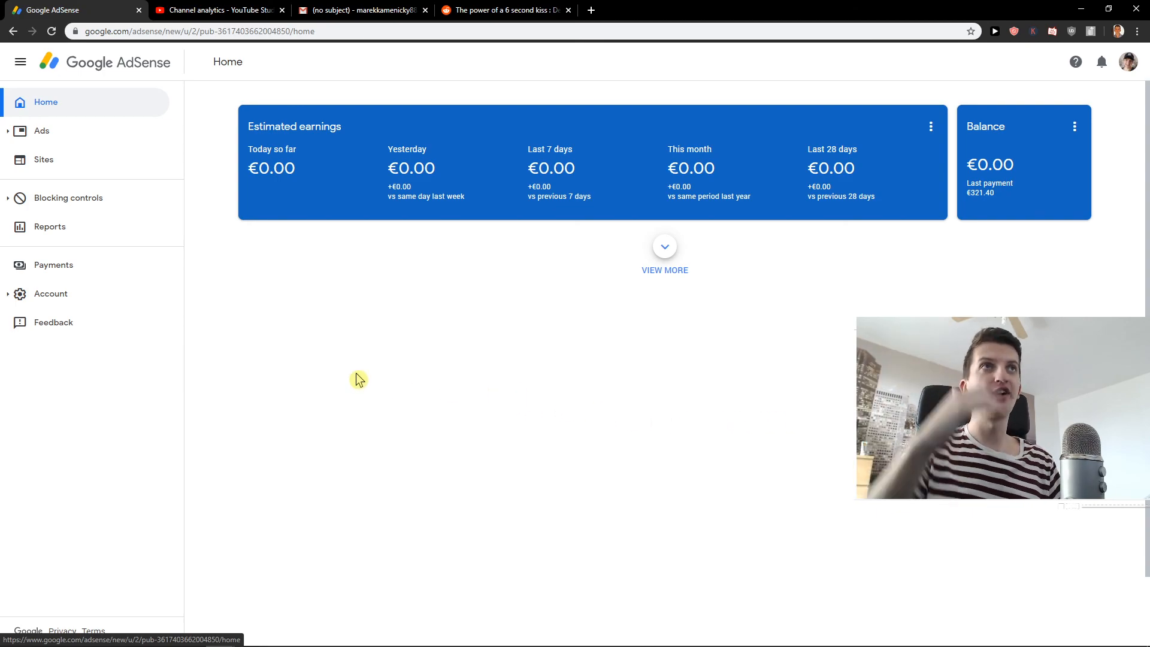
View Account information, then the Payments overview with the €321.40 transaction and bank payout method.
click(51, 294)
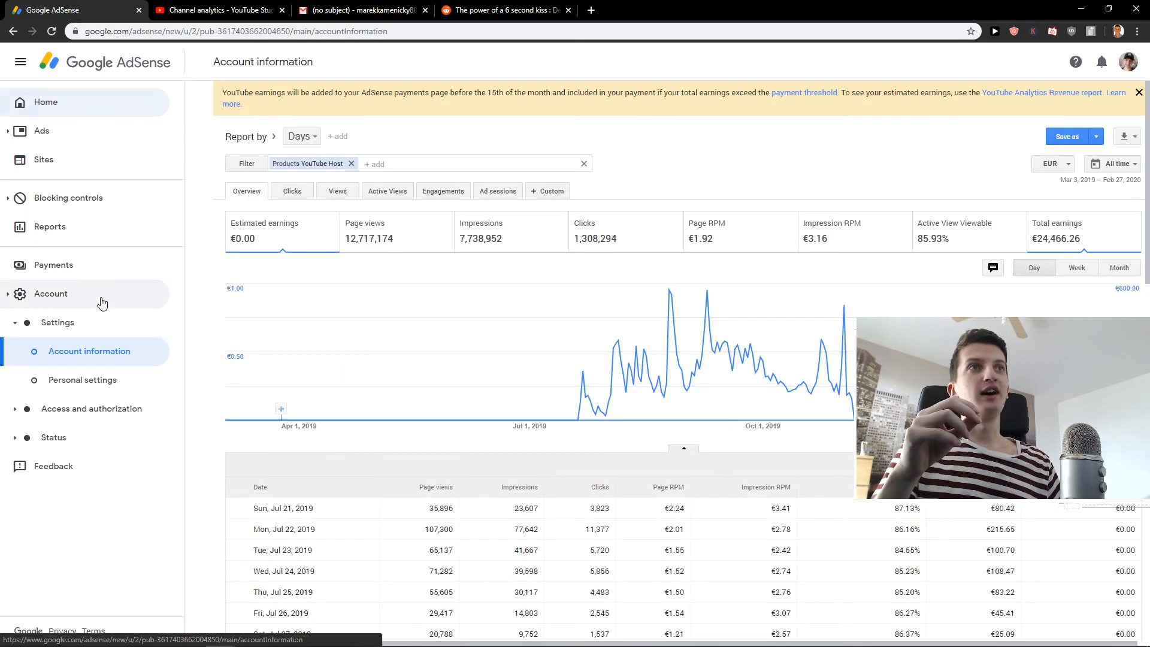
click(52, 265)
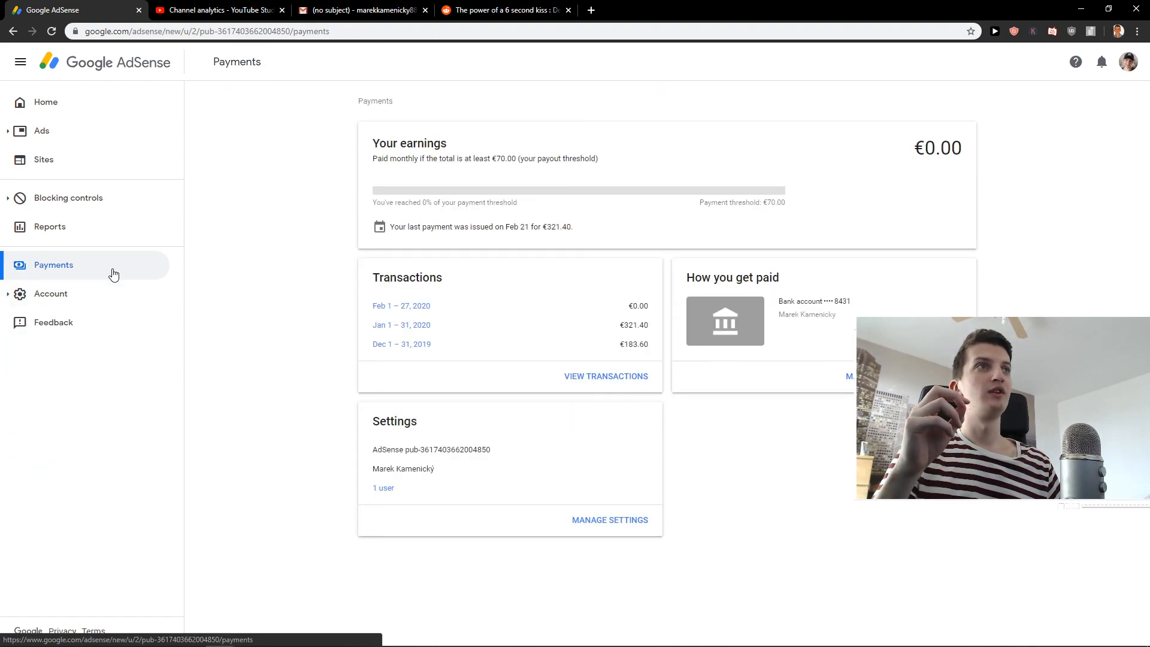
mouse_move(217, 271)
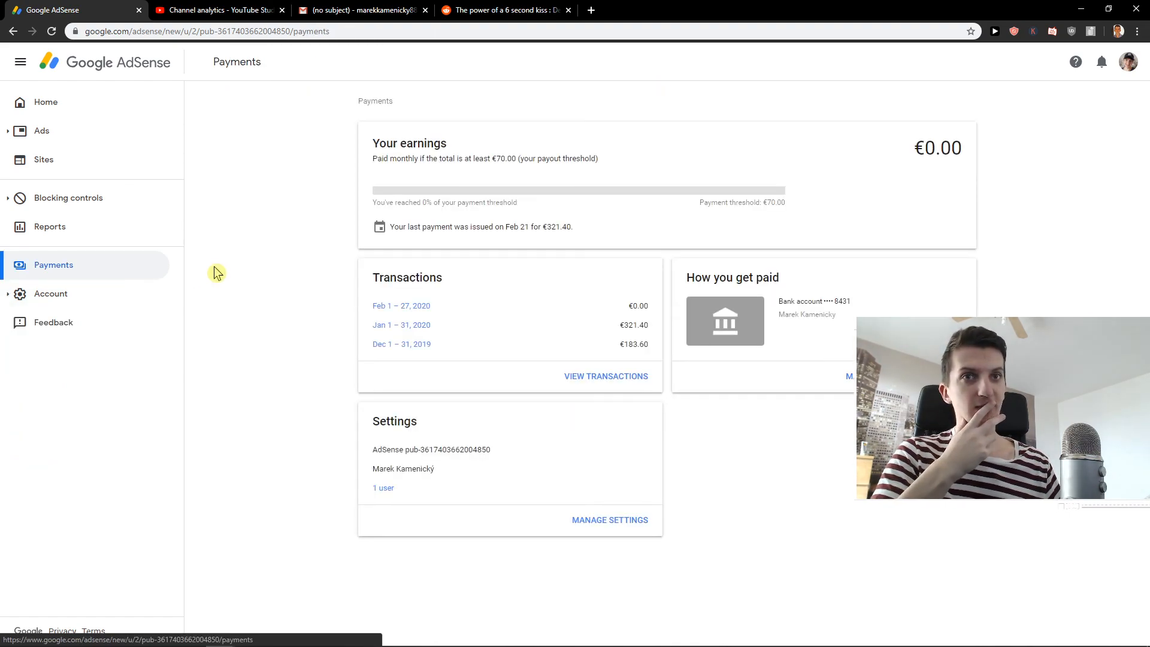
mouse_move(182, 274)
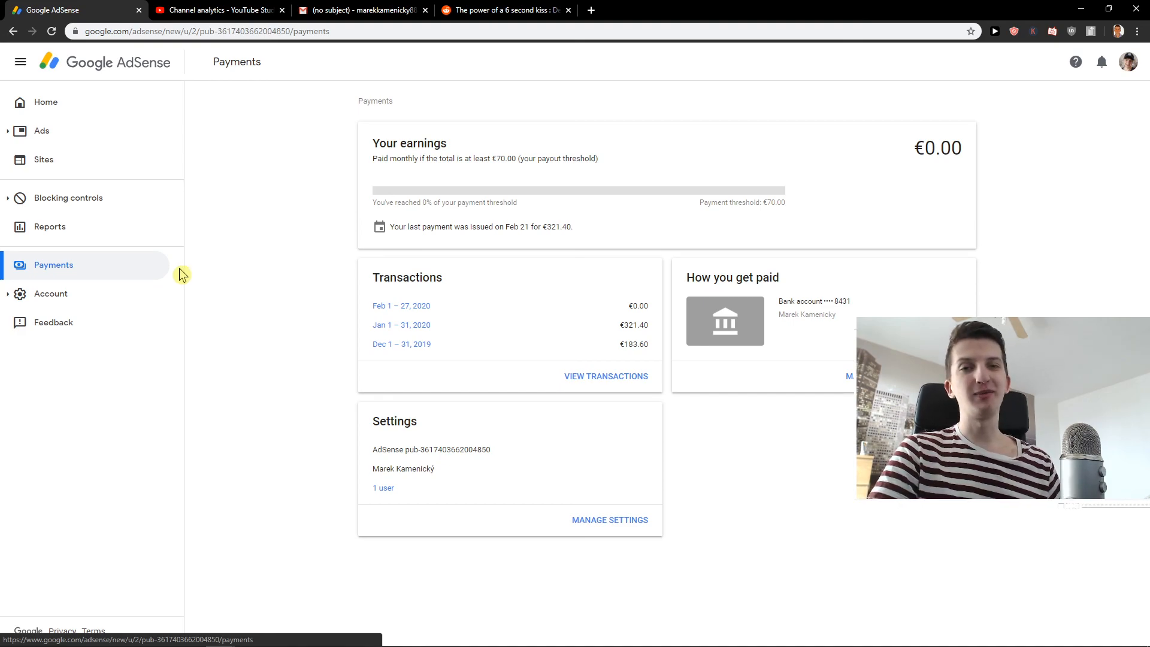
mouse_move(52, 323)
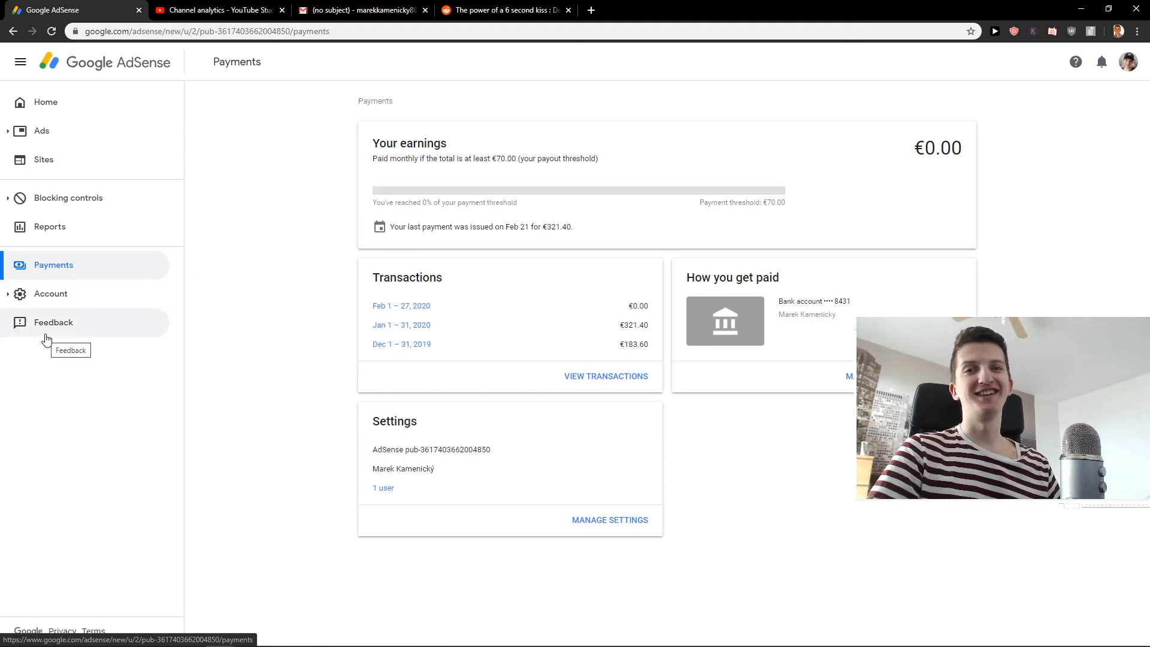